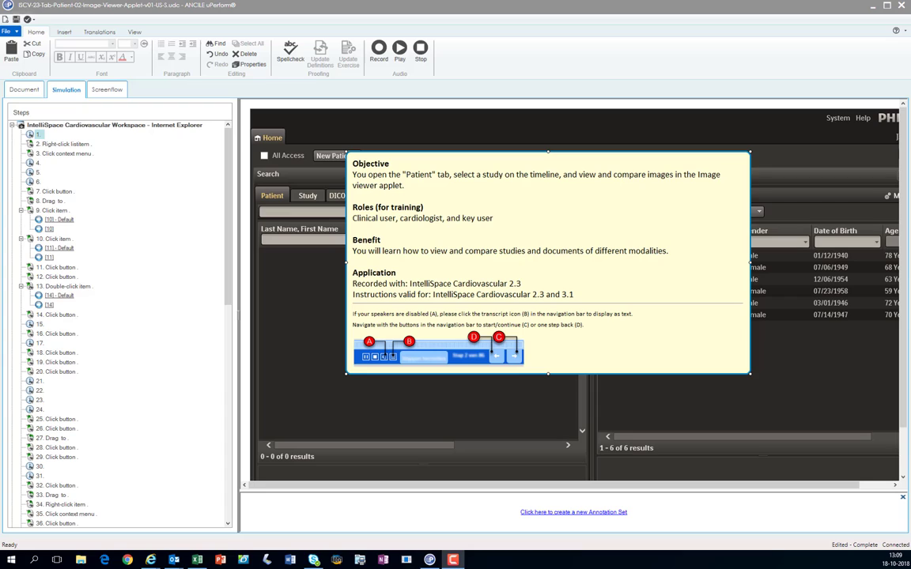
{"action": "mouse_move", "coordinate": [411, 385]}
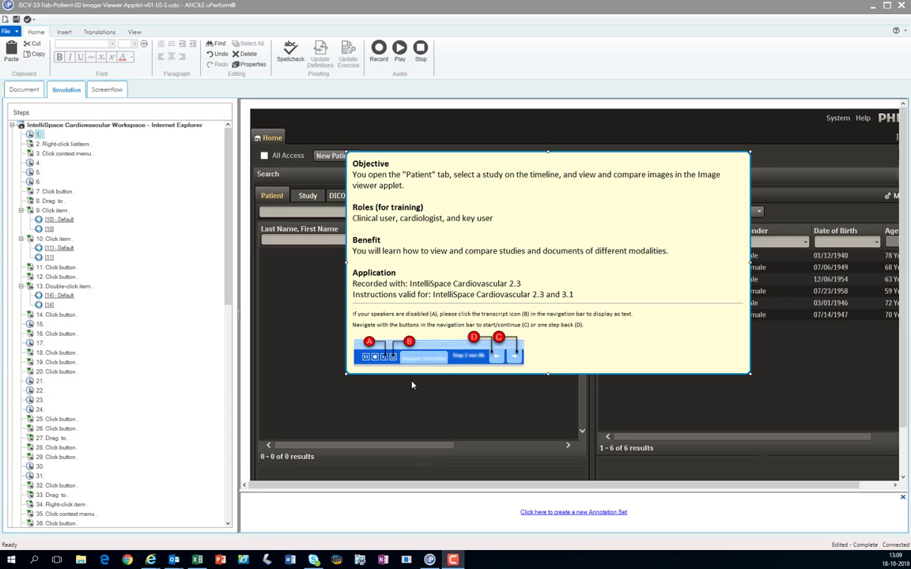
{"action": "mouse_move", "coordinate": [744, 279]}
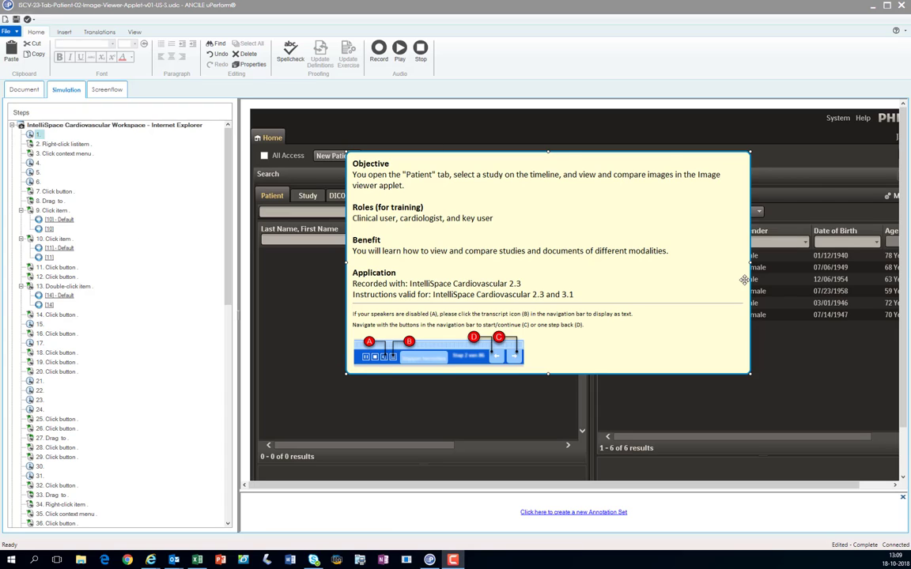
From the Insert tab, show the Note dropdown listing Frame - End, Frame - Start and other note types
{"action": "left_click", "coordinate": [64, 32]}
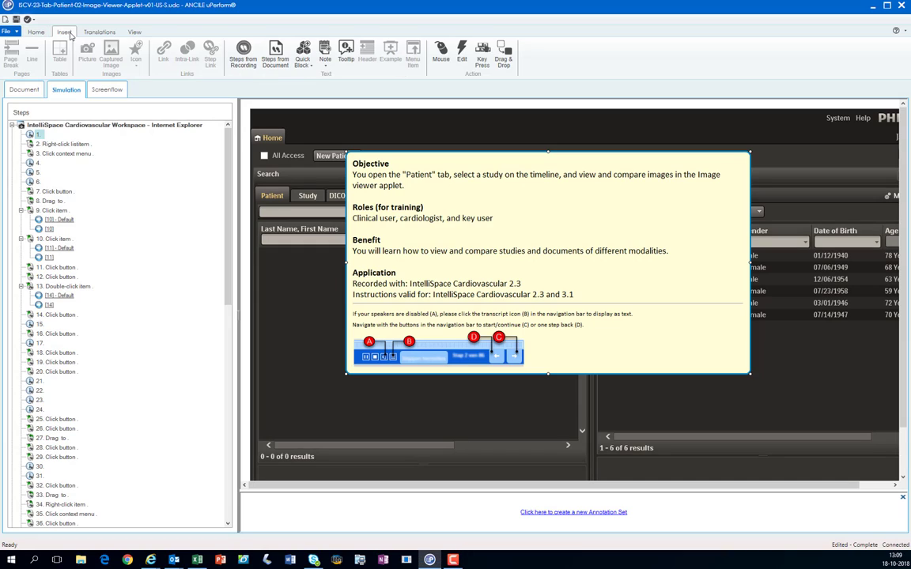
{"action": "left_click", "coordinate": [324, 52]}
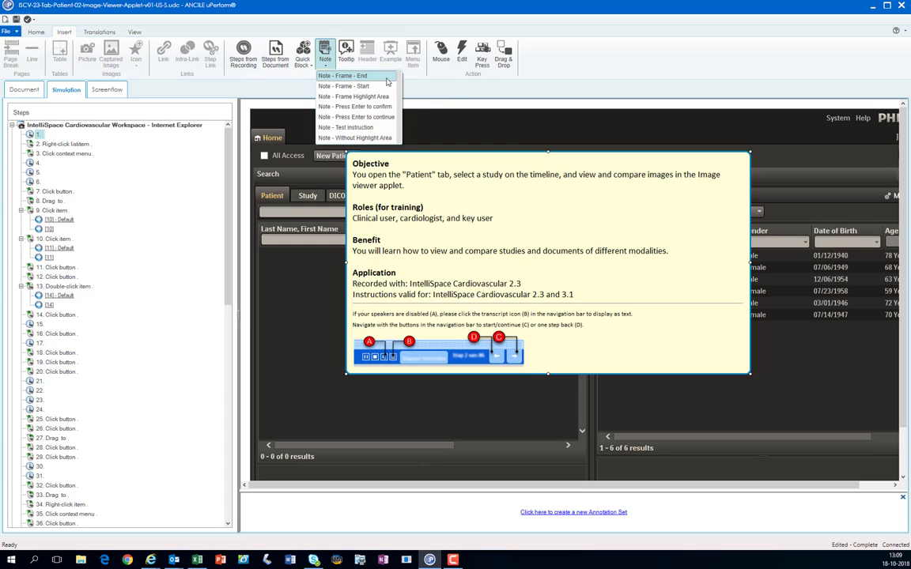
{"action": "mouse_move", "coordinate": [341, 75]}
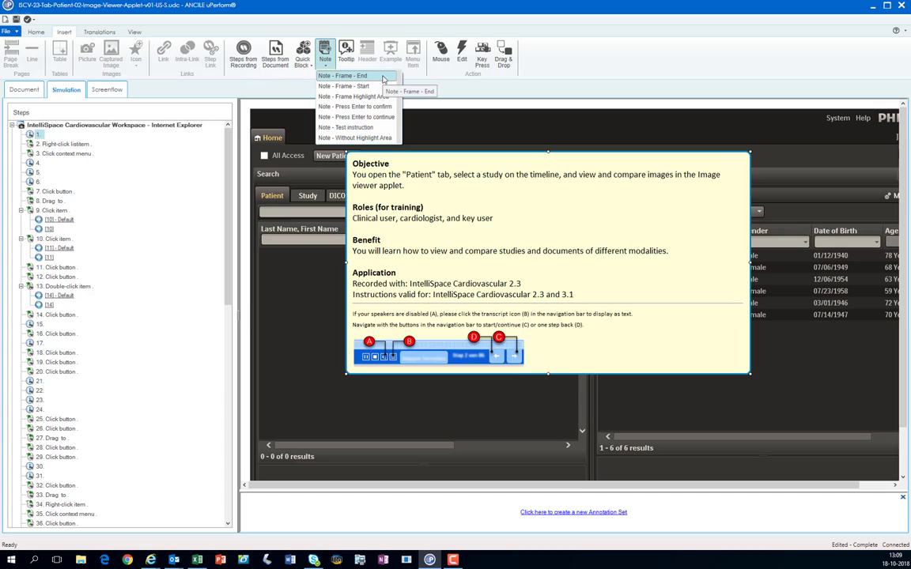
{"action": "mouse_move", "coordinate": [354, 106]}
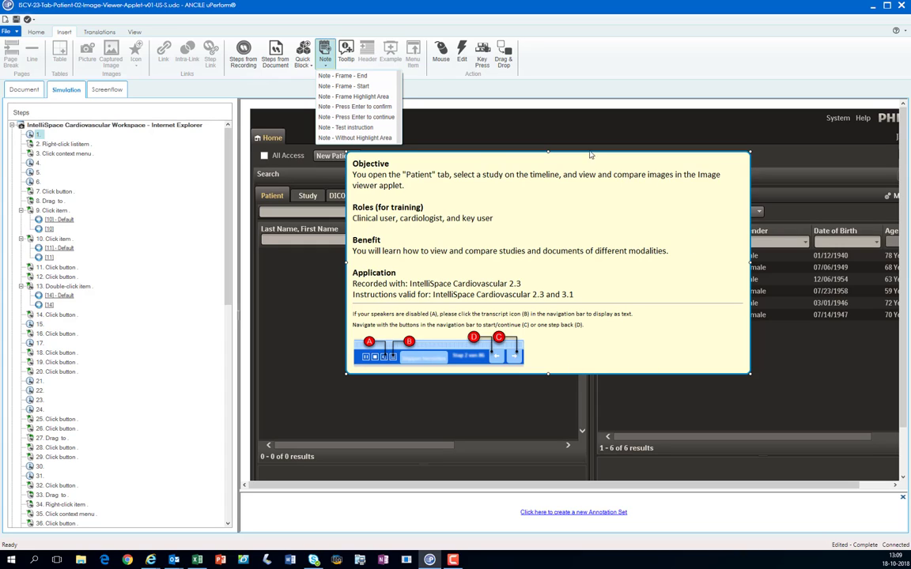
{"action": "mouse_move", "coordinate": [243, 182]}
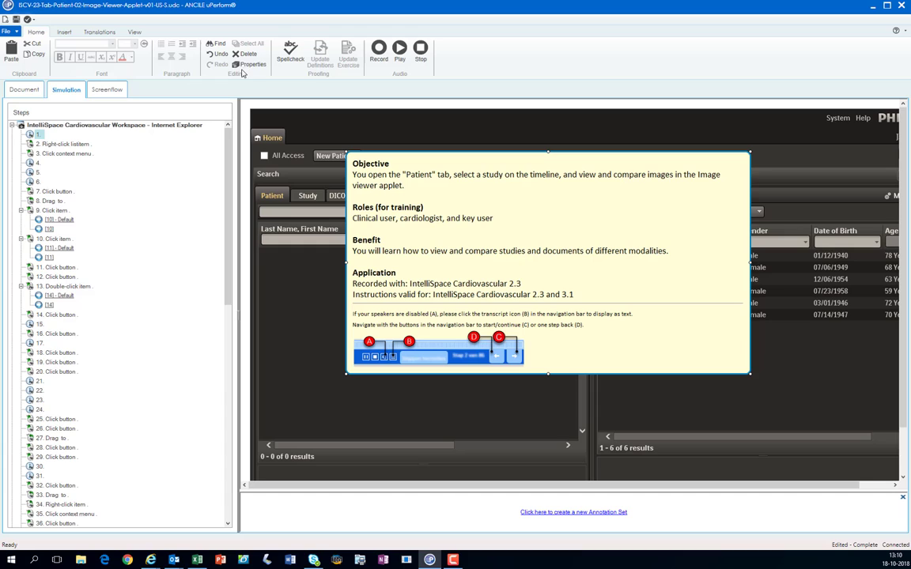
{"action": "mouse_move", "coordinate": [251, 64]}
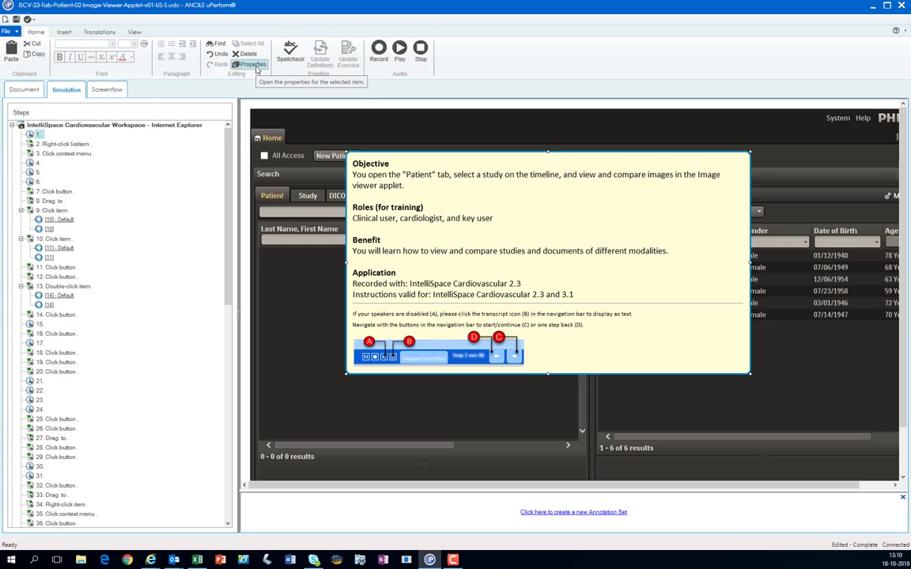
Open Step Properties for step 1
{"action": "right_click", "coordinate": [38, 143]}
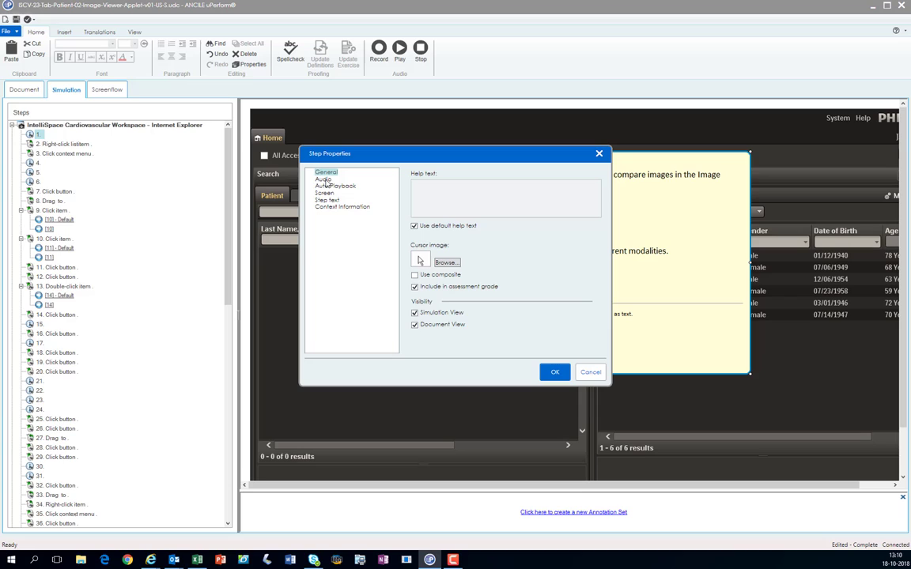
Verify step 1's 16.00-second auto playback matches its 00:16 audio, then close with OK
{"action": "left_click", "coordinate": [336, 186]}
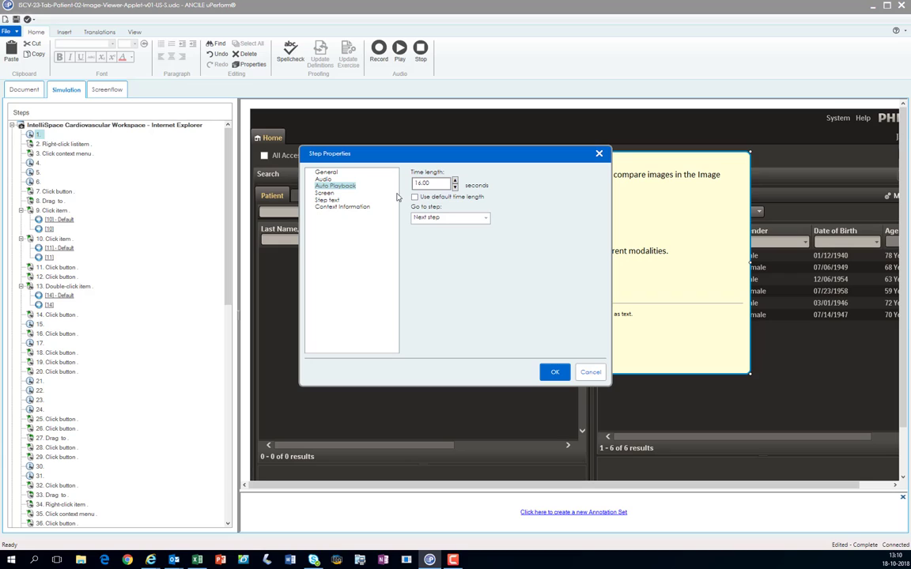
{"action": "left_click", "coordinate": [324, 179]}
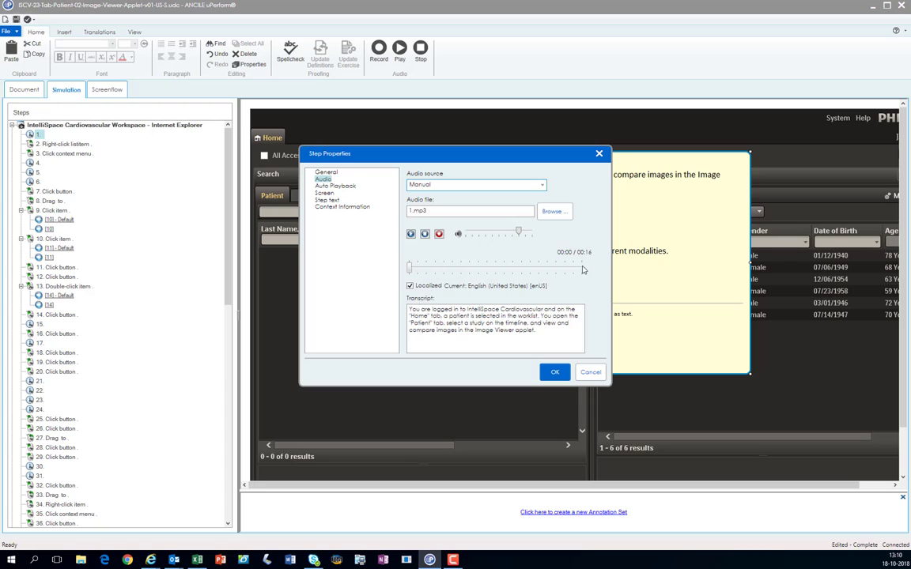
{"action": "mouse_move", "coordinate": [596, 269]}
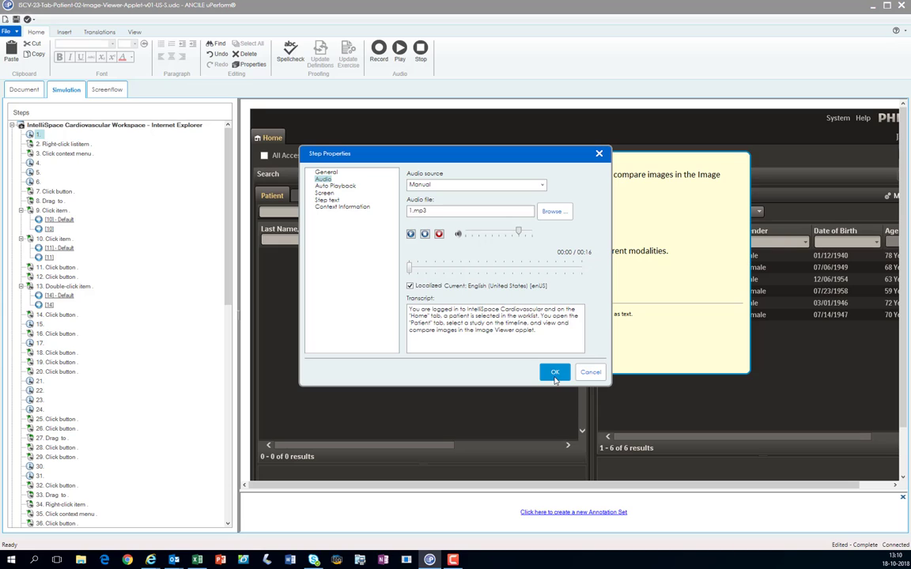
{"action": "left_click", "coordinate": [554, 371]}
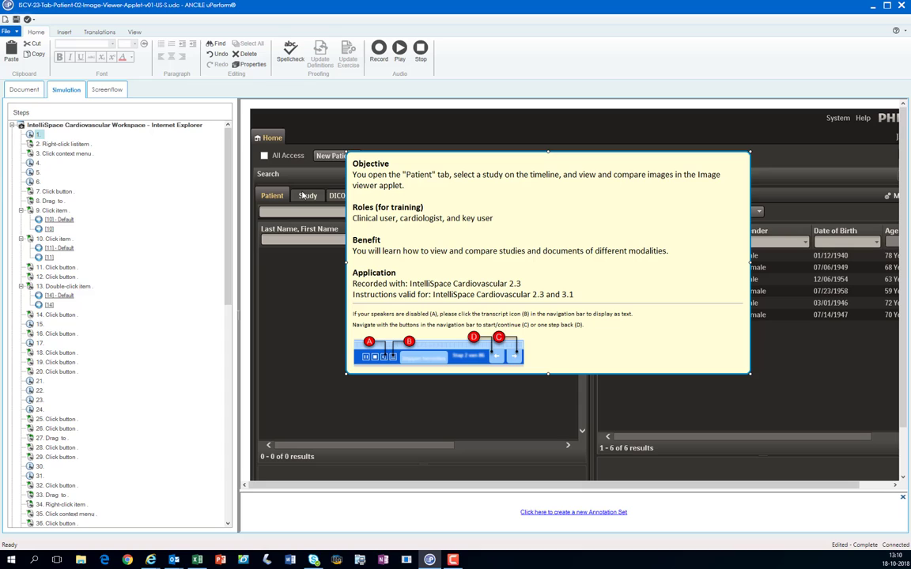
{"action": "mouse_move", "coordinate": [390, 192]}
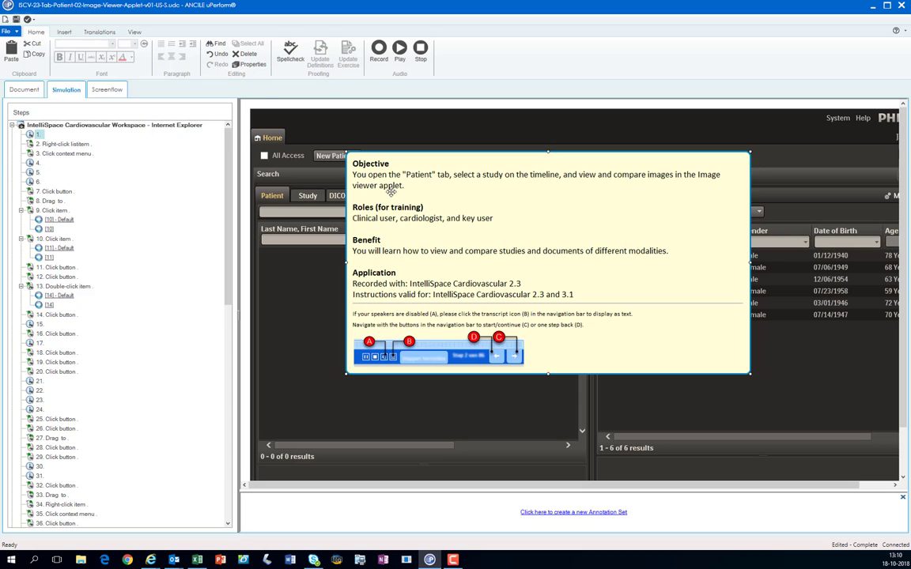
Open Note Properties for the Objective note via Edit Note
{"action": "right_click", "coordinate": [387, 194]}
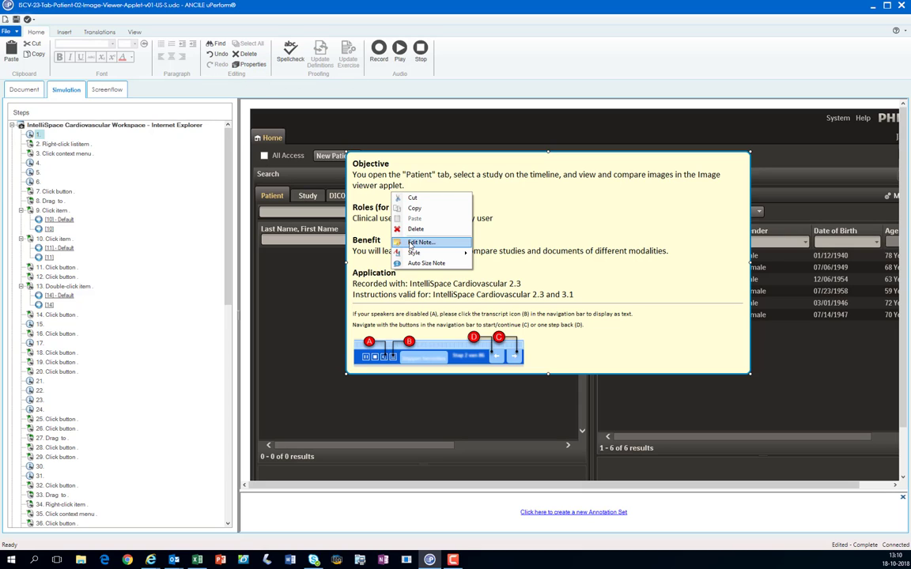
{"action": "left_click", "coordinate": [421, 242]}
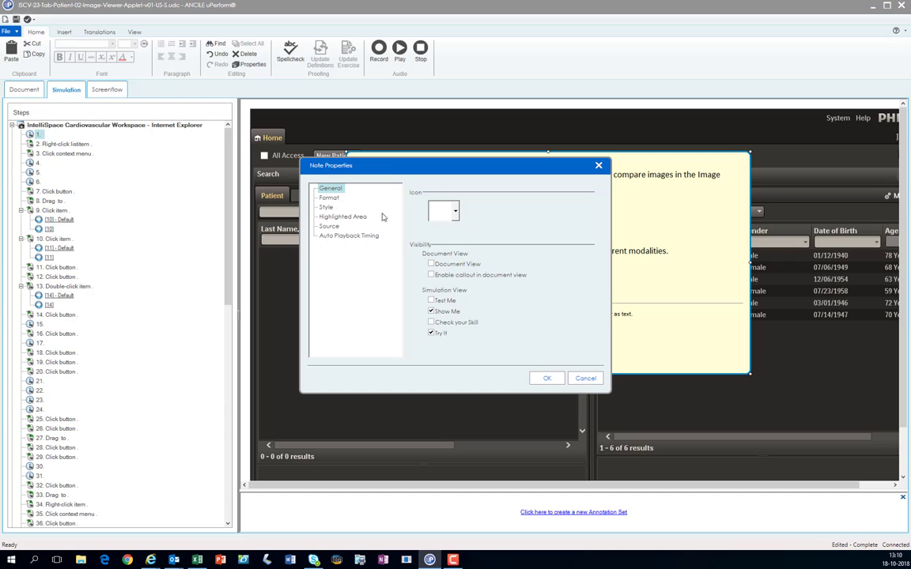
Set the objective note's Display Delay to 0 and Duration to 16 seconds
{"action": "left_click", "coordinate": [348, 236]}
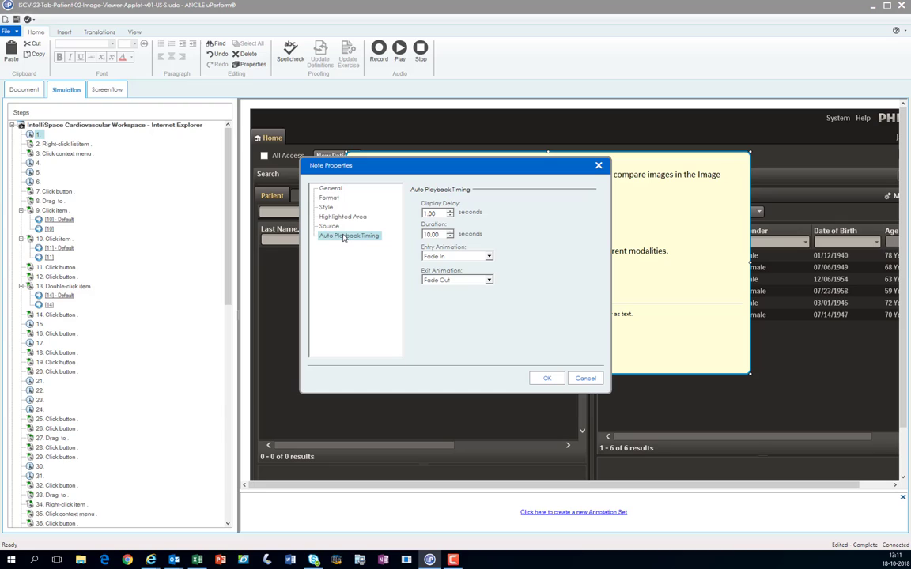
{"action": "triple_click", "coordinate": [429, 211]}
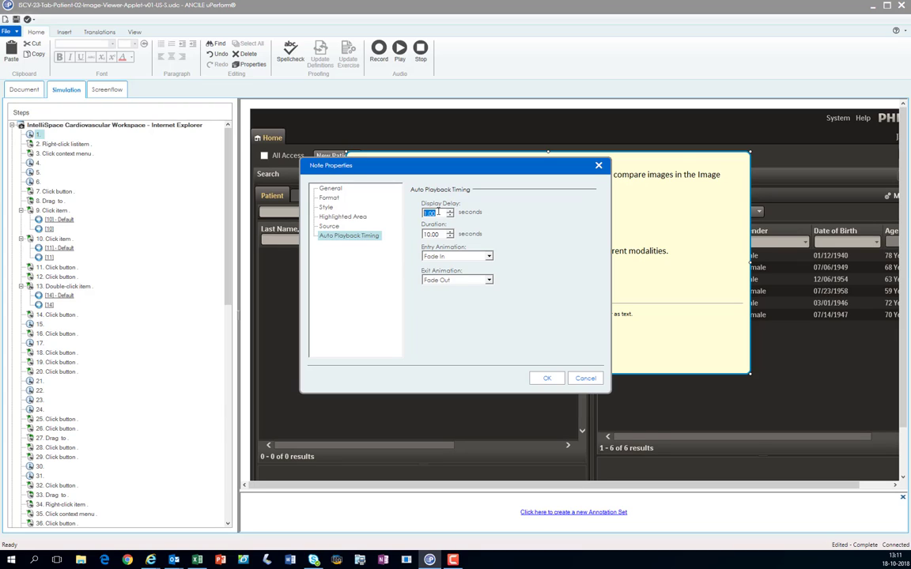
{"action": "type", "text": "0"}
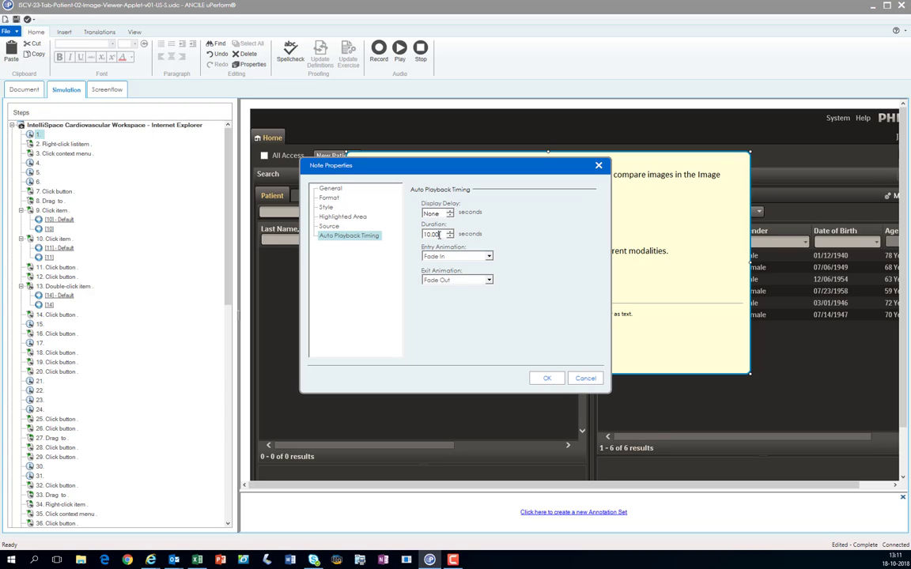
{"action": "type", "text": "14"}
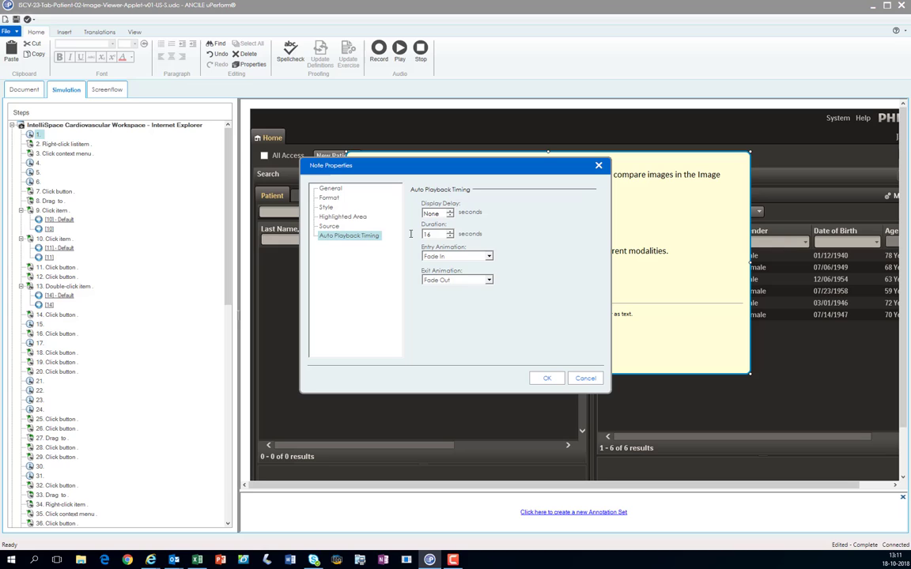
{"action": "left_click", "coordinate": [546, 378]}
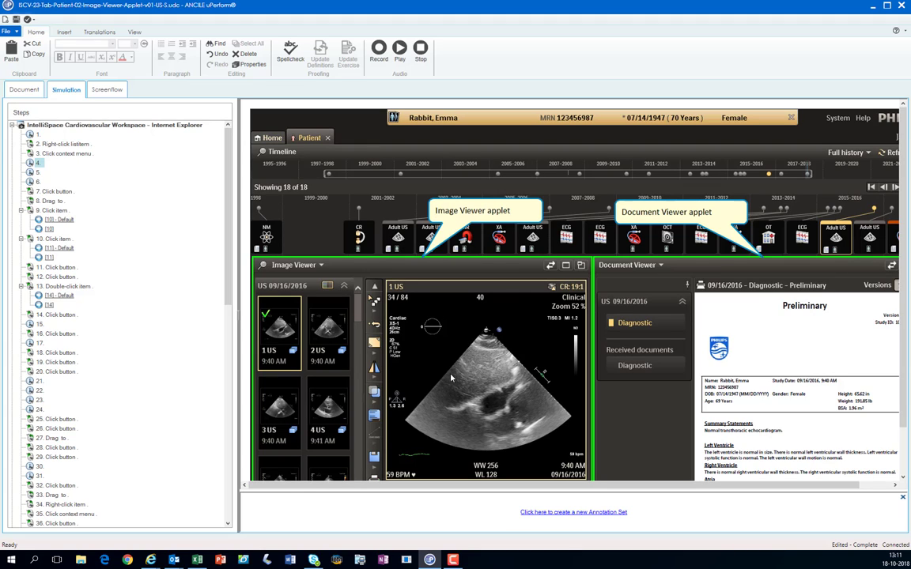
{"action": "mouse_move", "coordinate": [686, 326]}
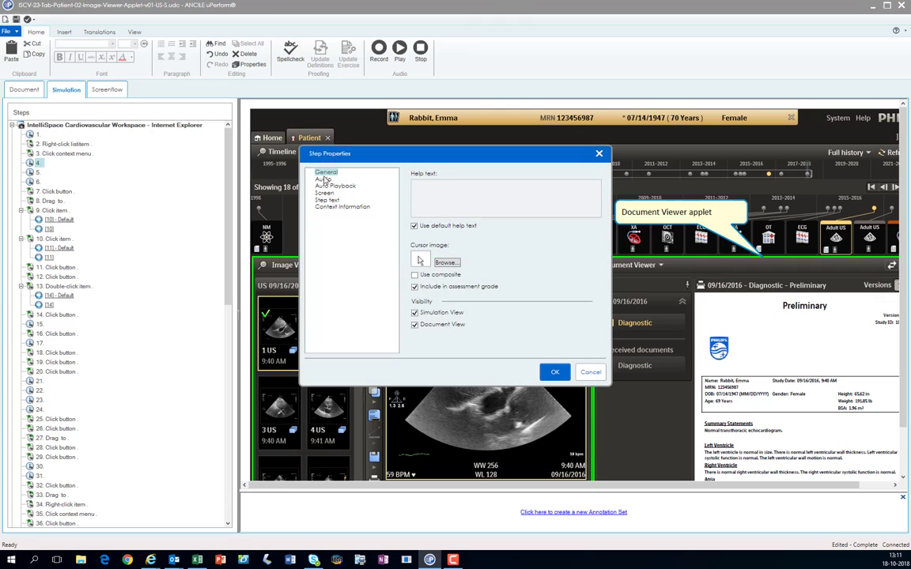
Review step 4's Audio and Auto Playback pages, confirming 26-second narration, then Cancel
{"action": "left_click", "coordinate": [323, 179]}
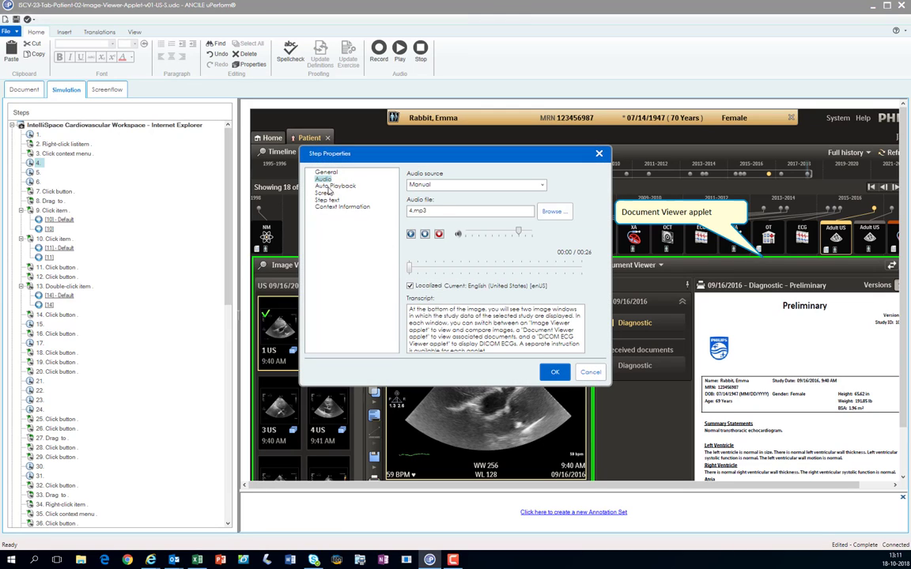
{"action": "left_click", "coordinate": [335, 186]}
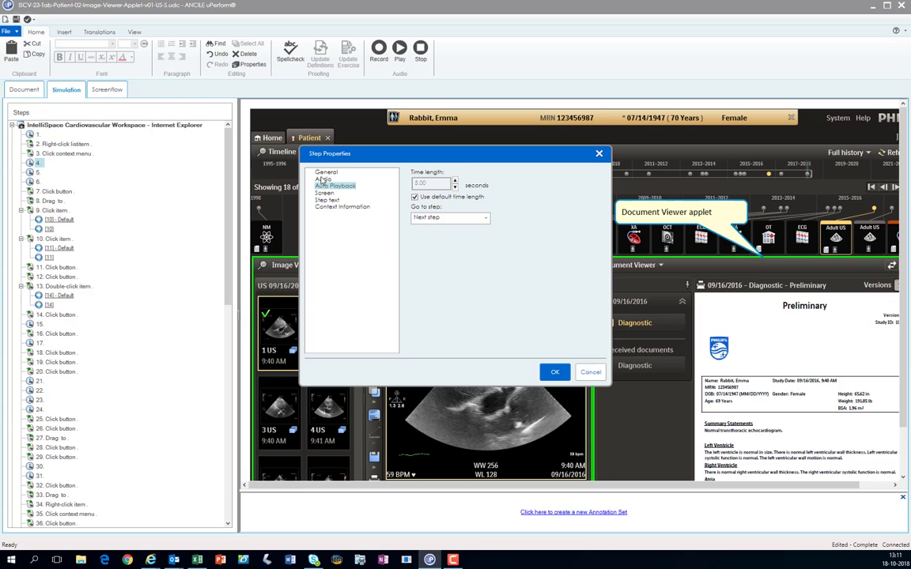
{"action": "left_click", "coordinate": [323, 179]}
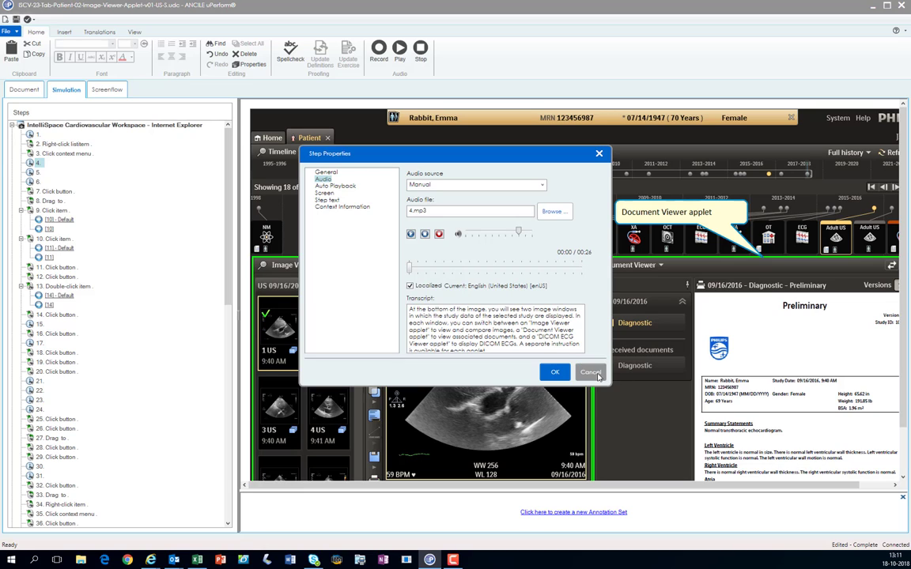
{"action": "left_click", "coordinate": [592, 372]}
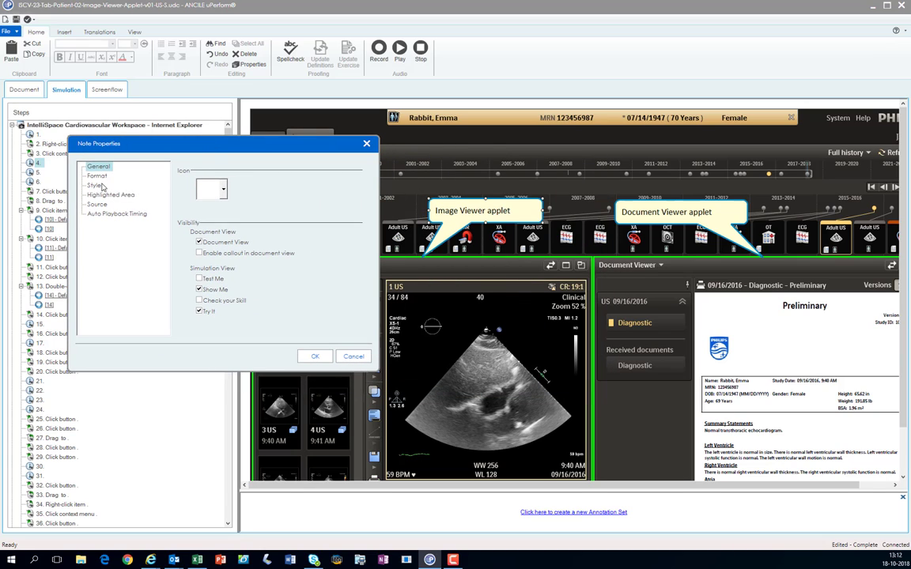
{"action": "left_click", "coordinate": [117, 213]}
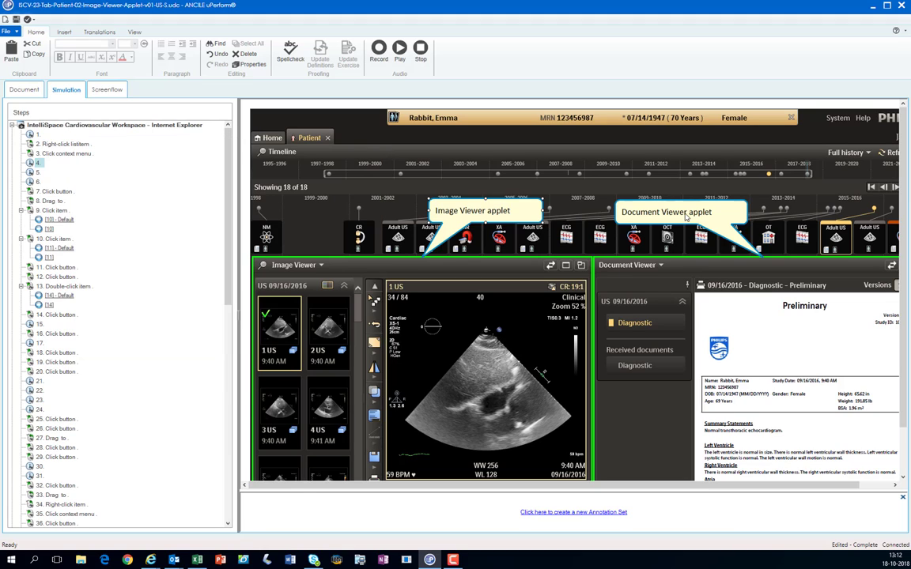
Show Auto Playback Timing for the Document Viewer applet note in its properties
{"action": "double_click", "coordinate": [472, 210]}
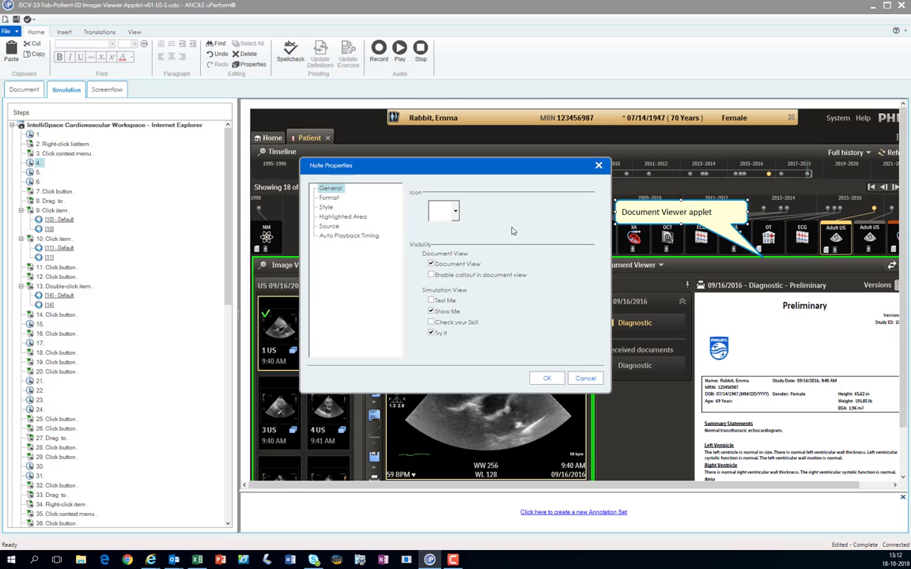
{"action": "left_click", "coordinate": [348, 235]}
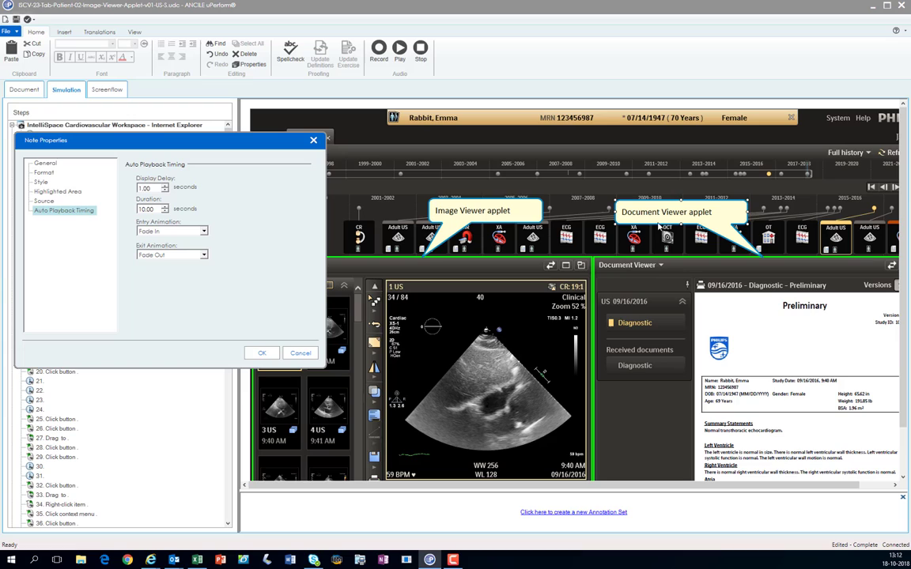
{"action": "mouse_move", "coordinate": [557, 243]}
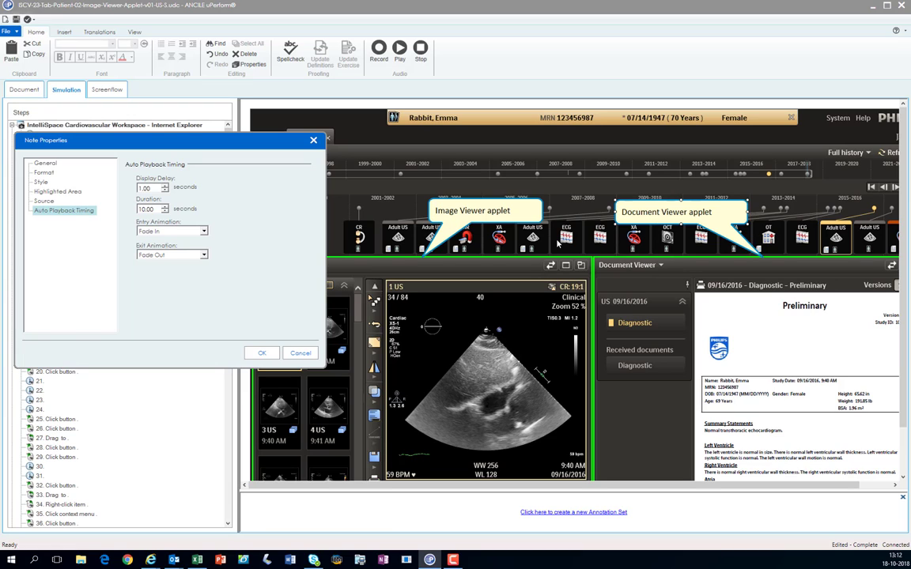
{"action": "mouse_move", "coordinate": [268, 348]}
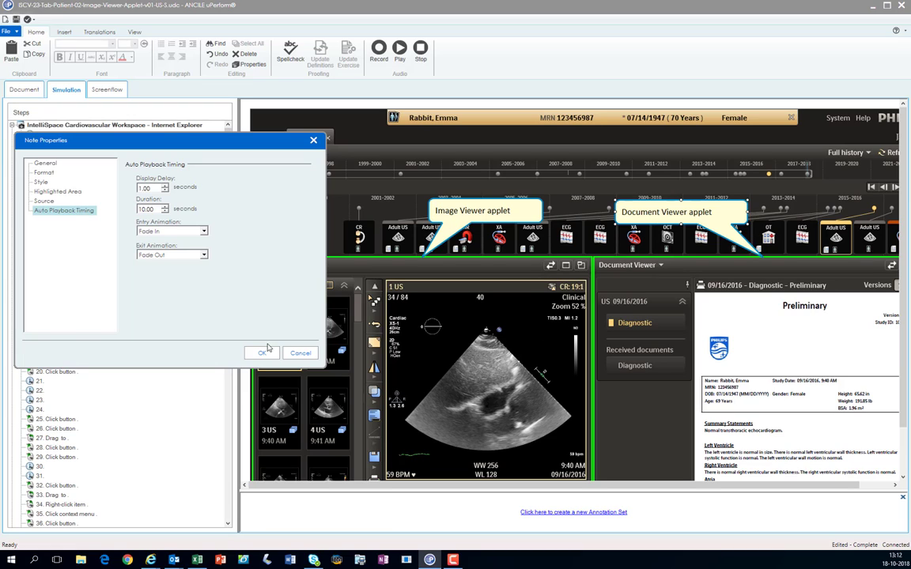
{"action": "mouse_move", "coordinate": [432, 381]}
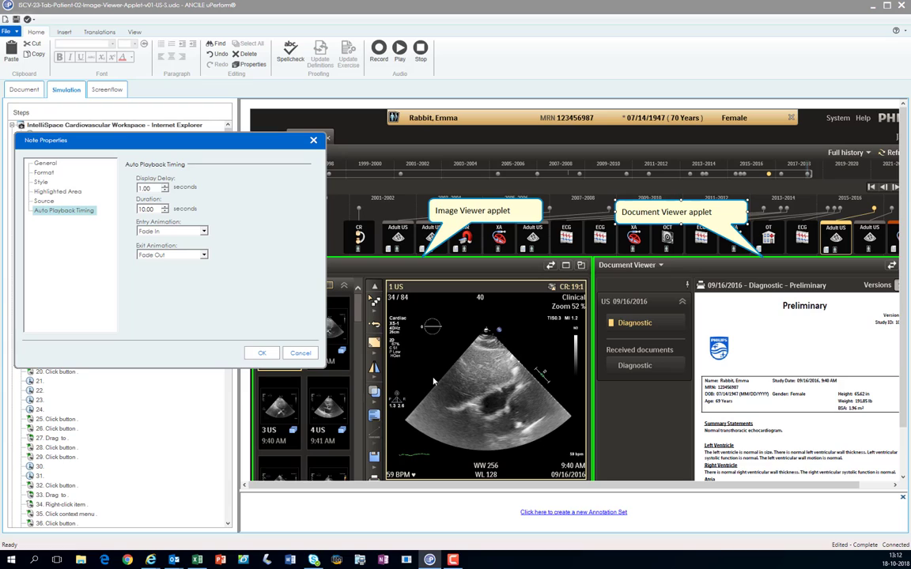
{"action": "mouse_move", "coordinate": [157, 178]}
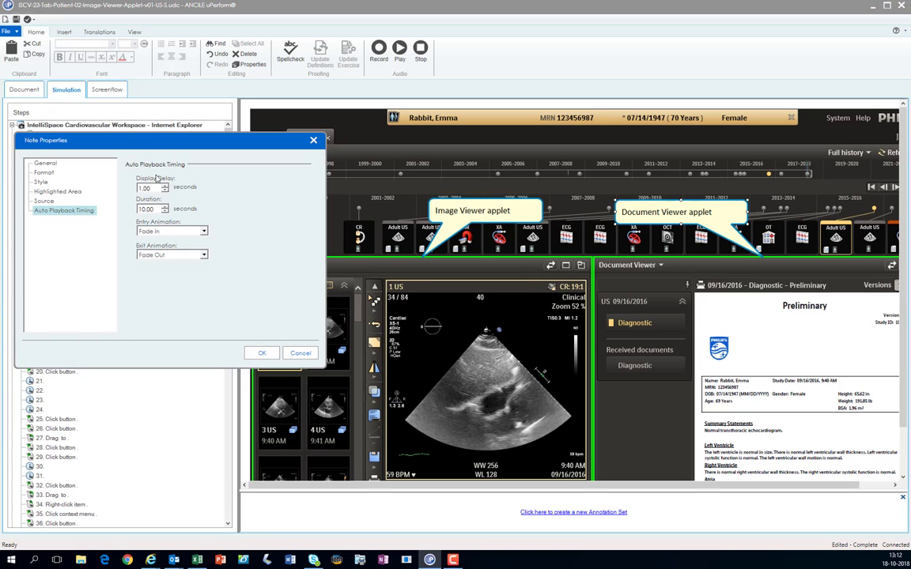